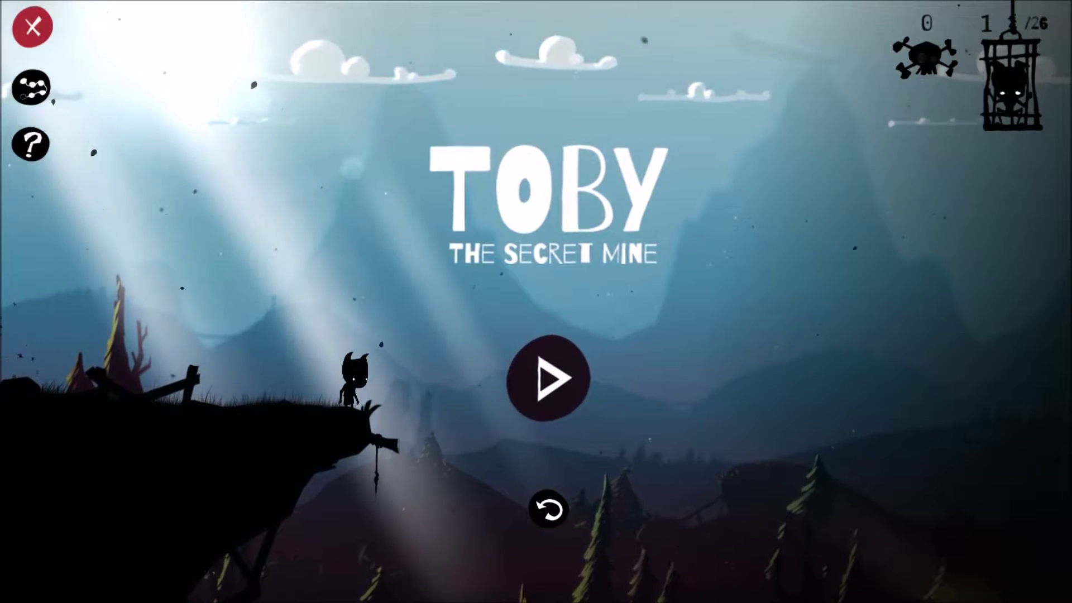
pyautogui.click(549, 384)
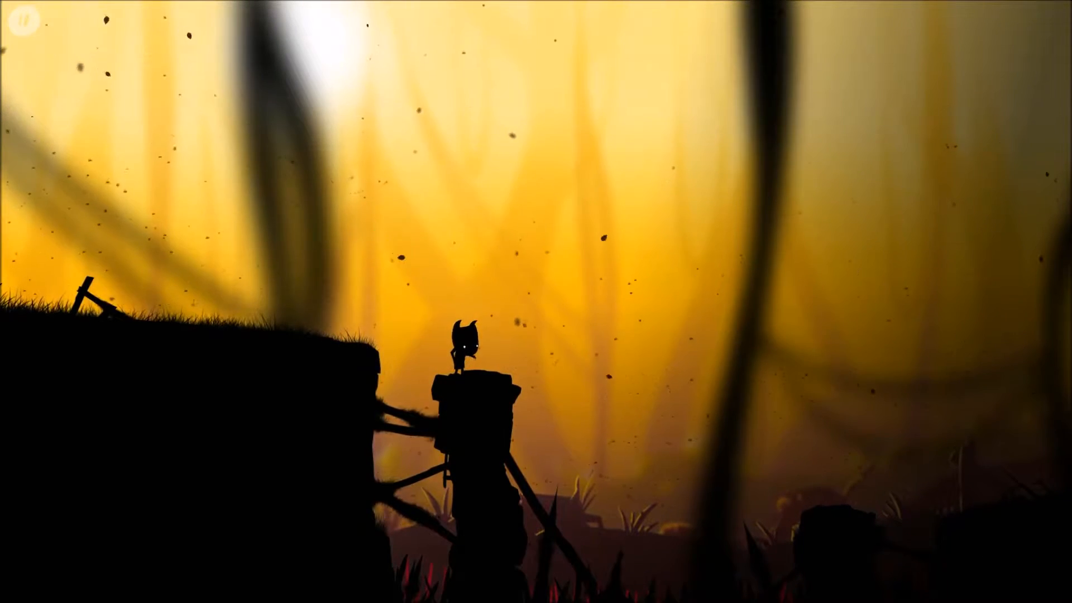
pyautogui.press('Space')
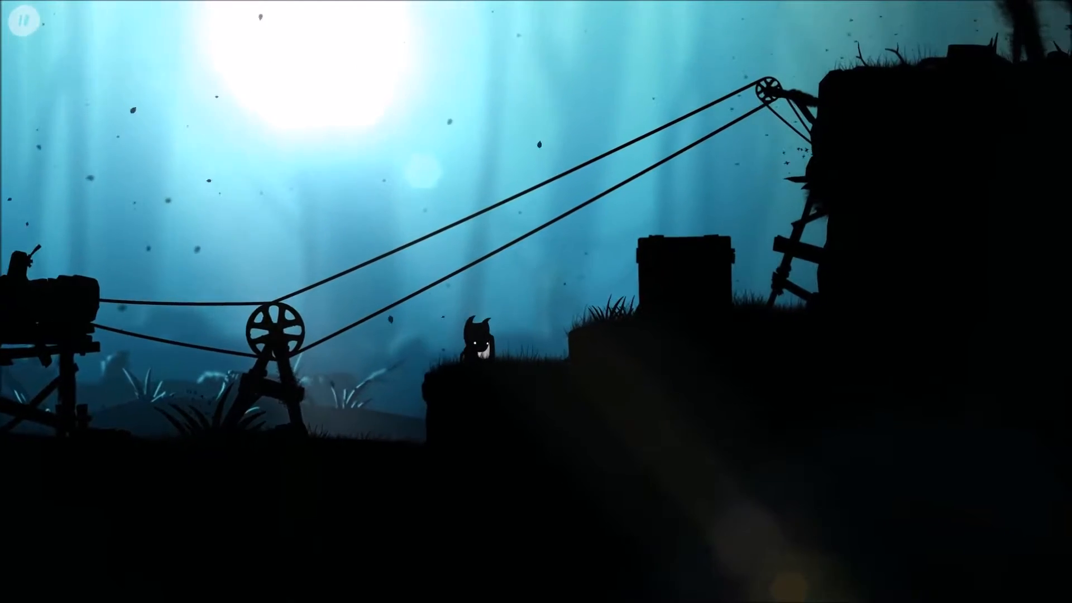
pyautogui.hscroll(3)
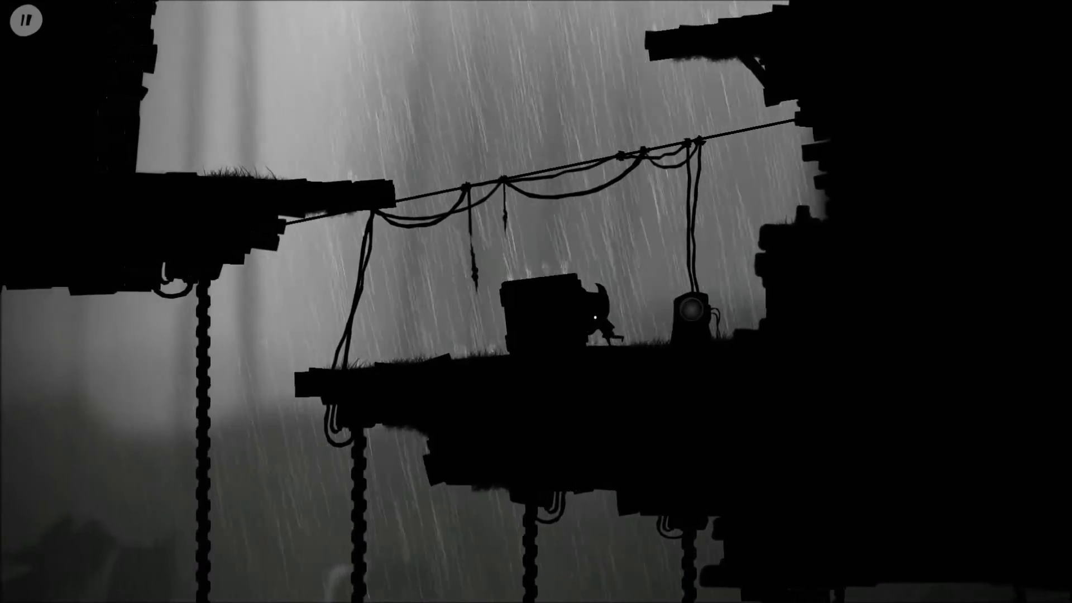
pyautogui.press('Right')
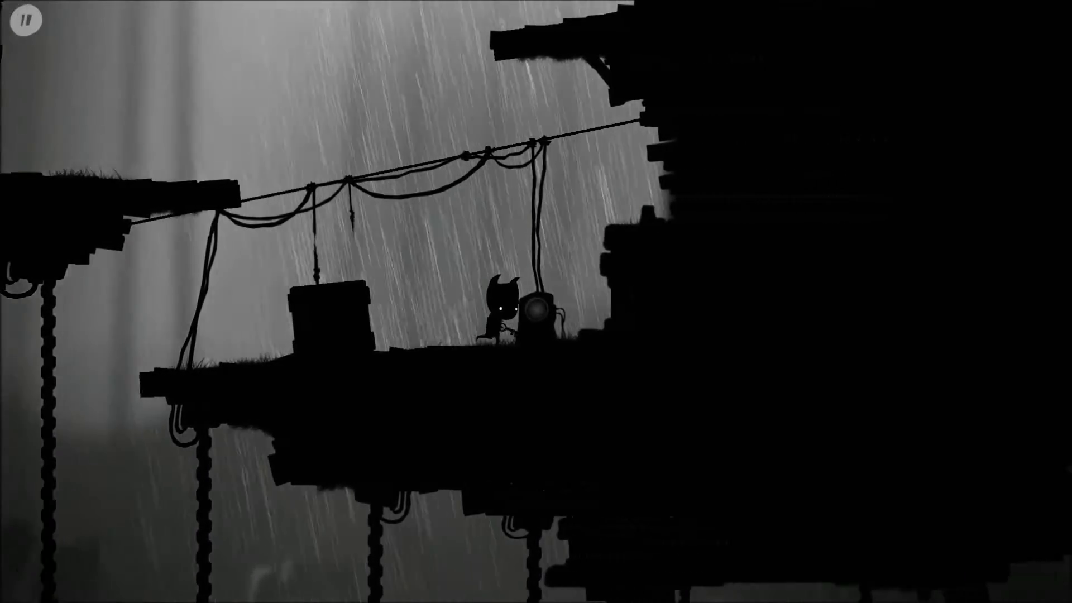